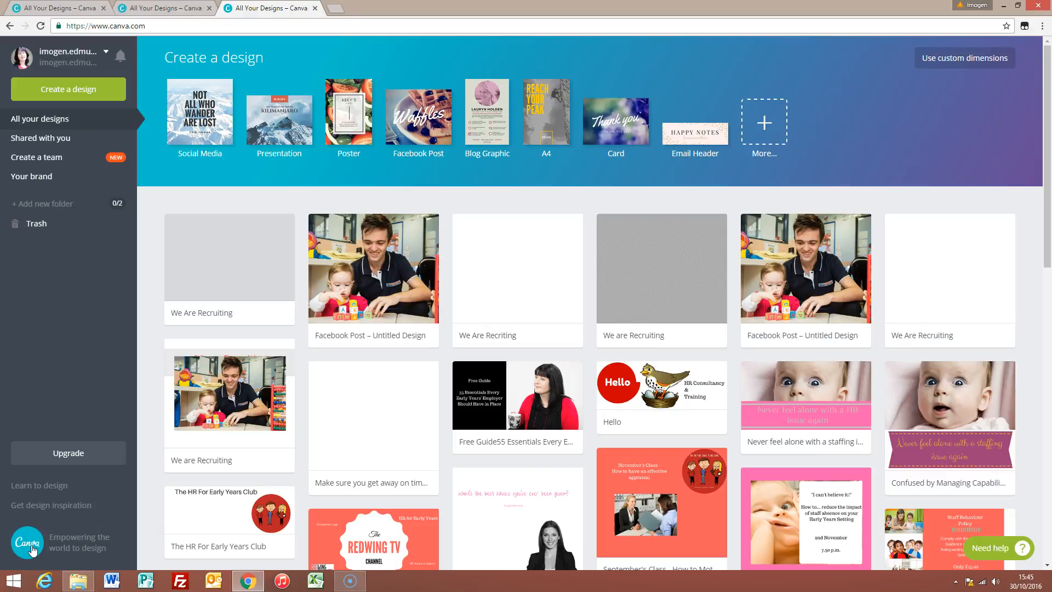
mouse_move(429, 57)
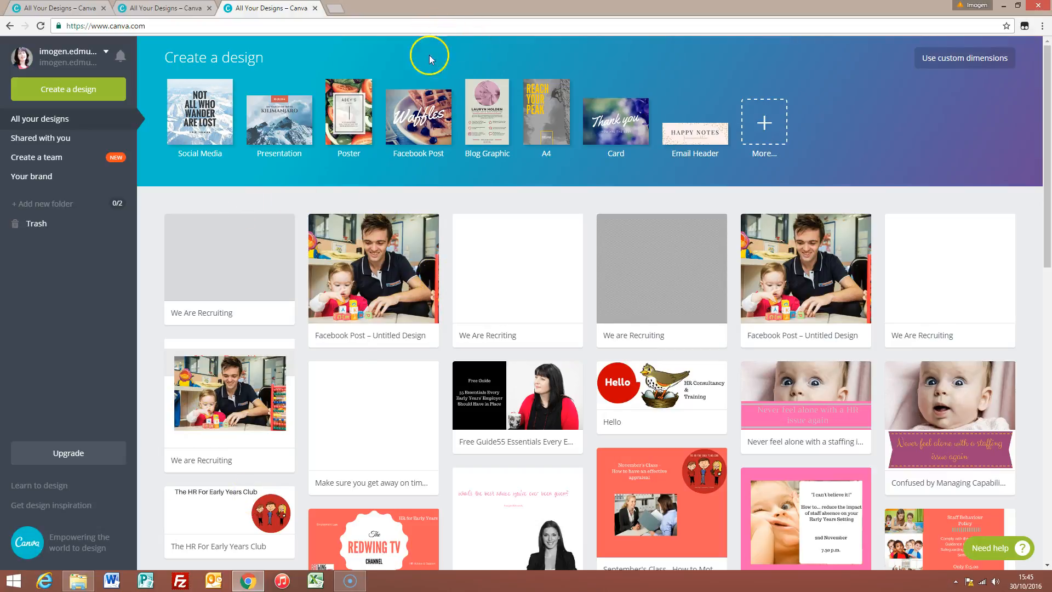
mouse_move(418, 125)
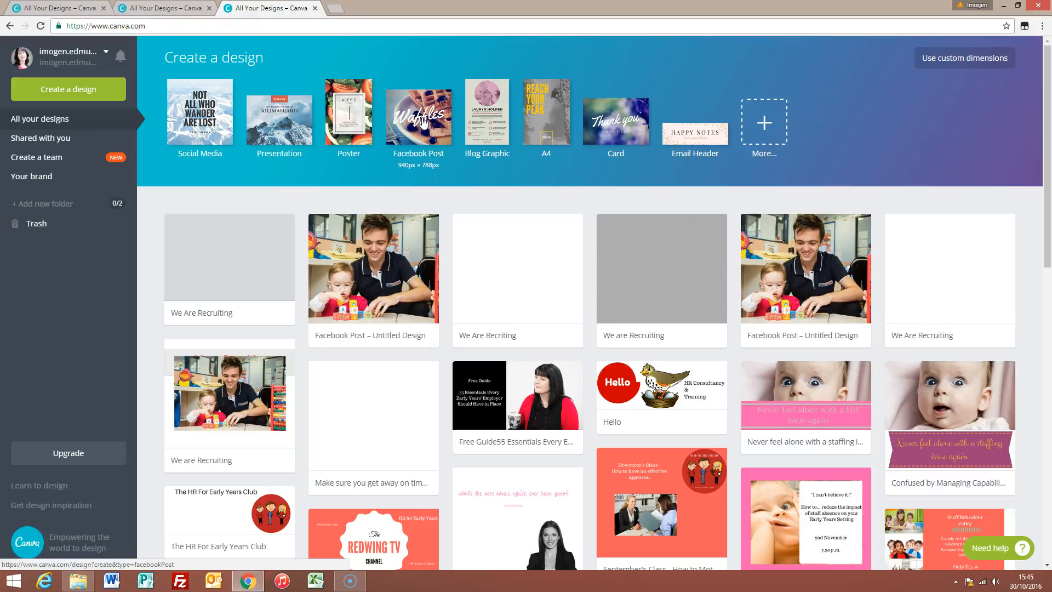
Create a new blank Facebook Post design from the Canva dashboard
click(418, 118)
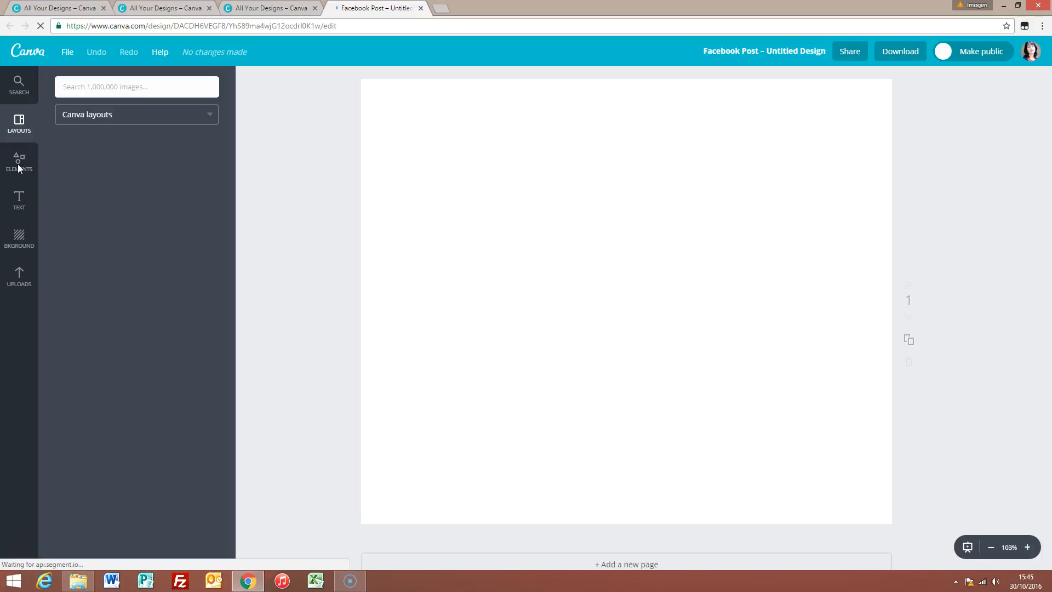
Search Elements for 'grids' and add the single-frame grid to fill the page
click(19, 124)
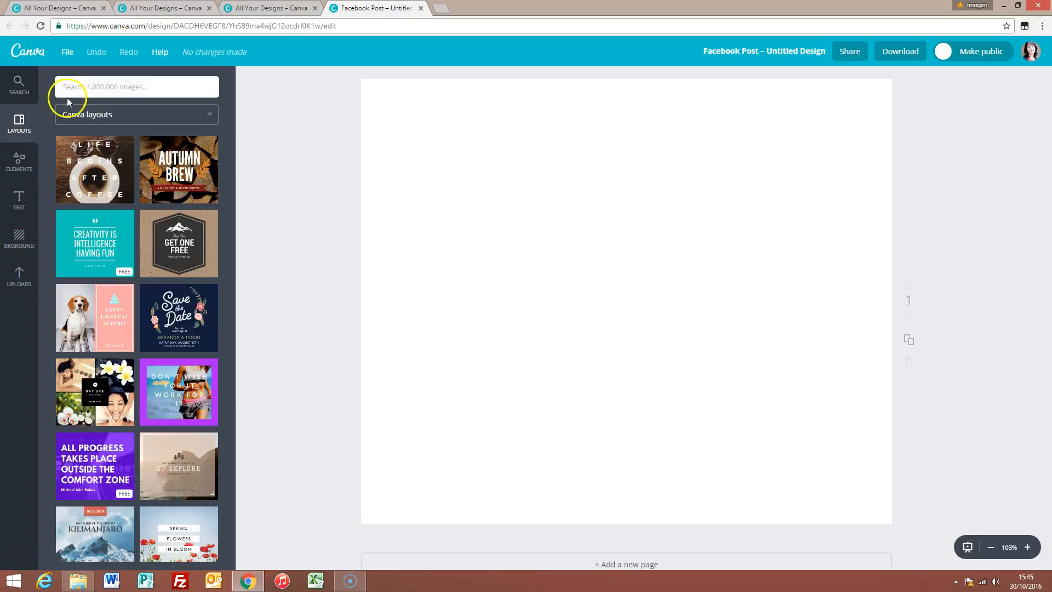
text(grids)
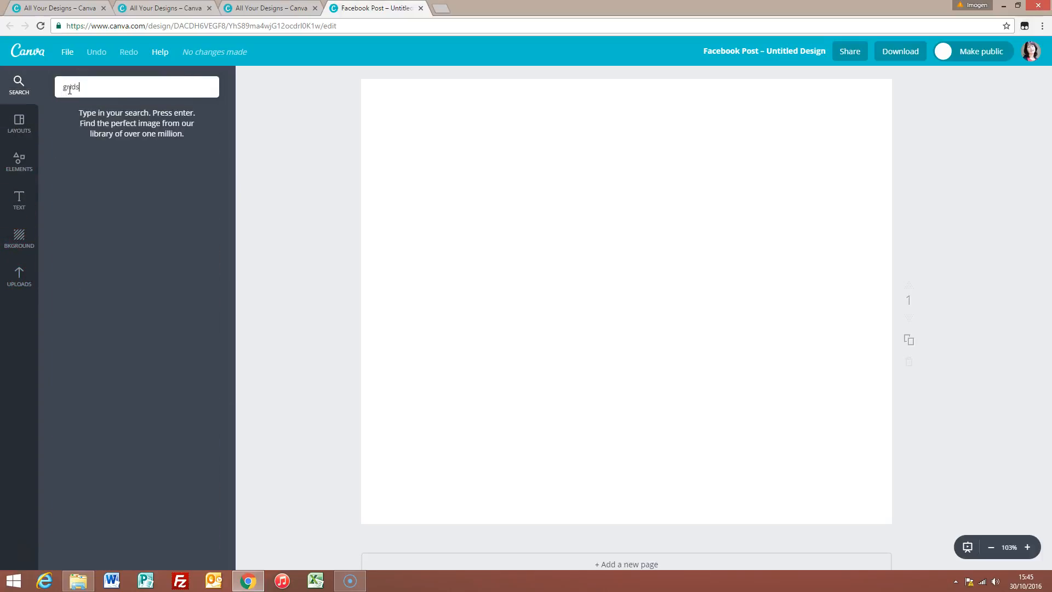
key(enter)
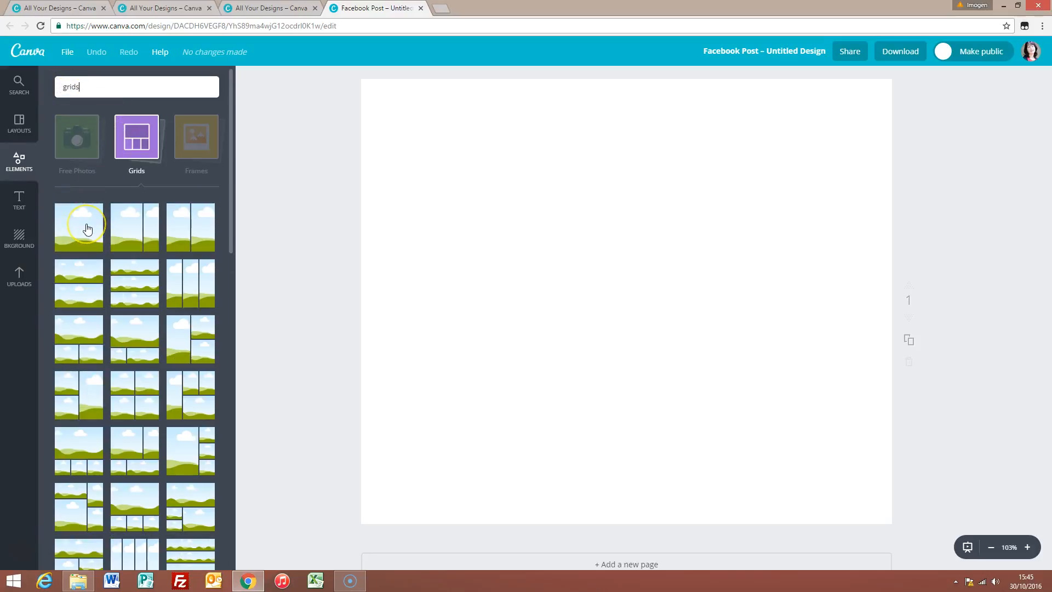
mouse_move(84, 224)
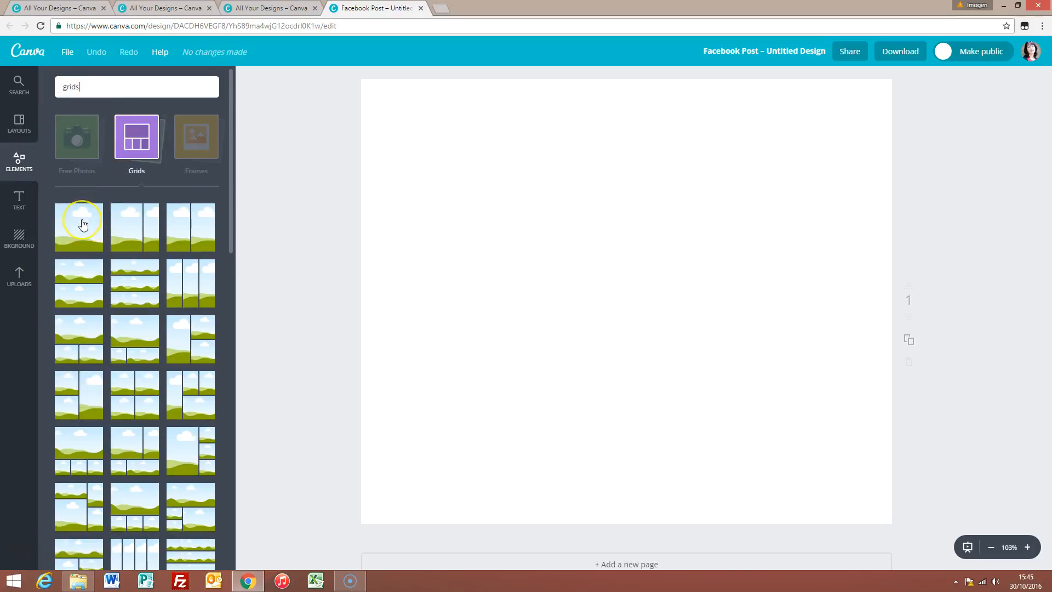
click(78, 227)
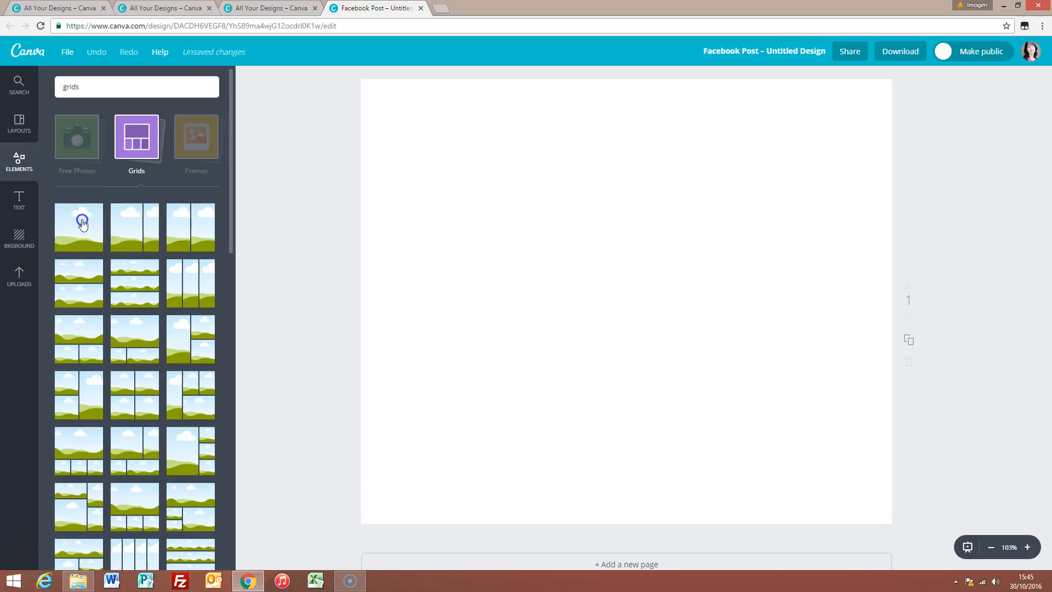
click(79, 227)
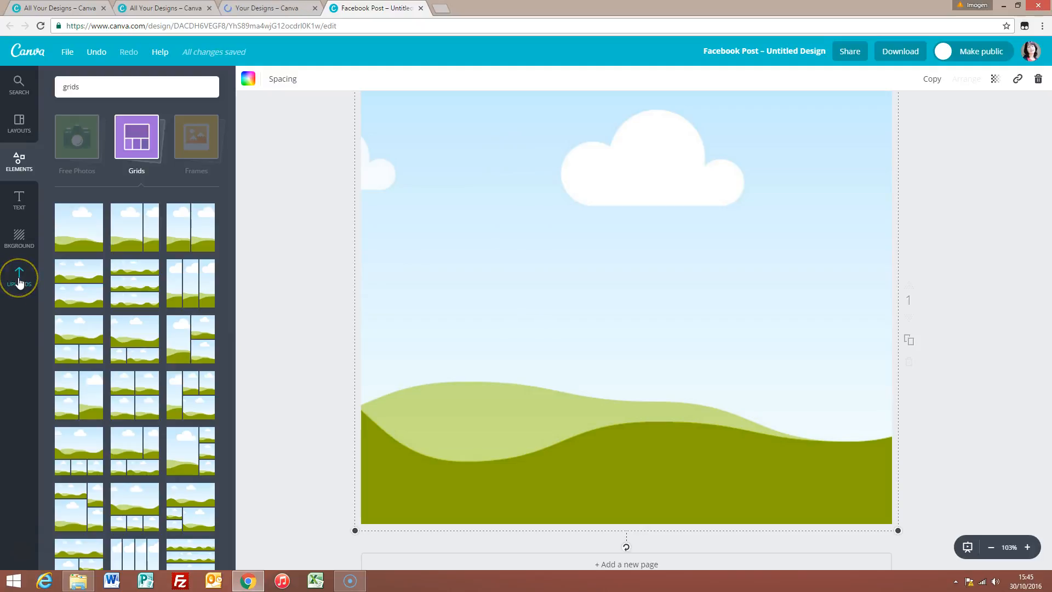
Place the uploaded nursery worker photo into the grid from Uploads
click(19, 275)
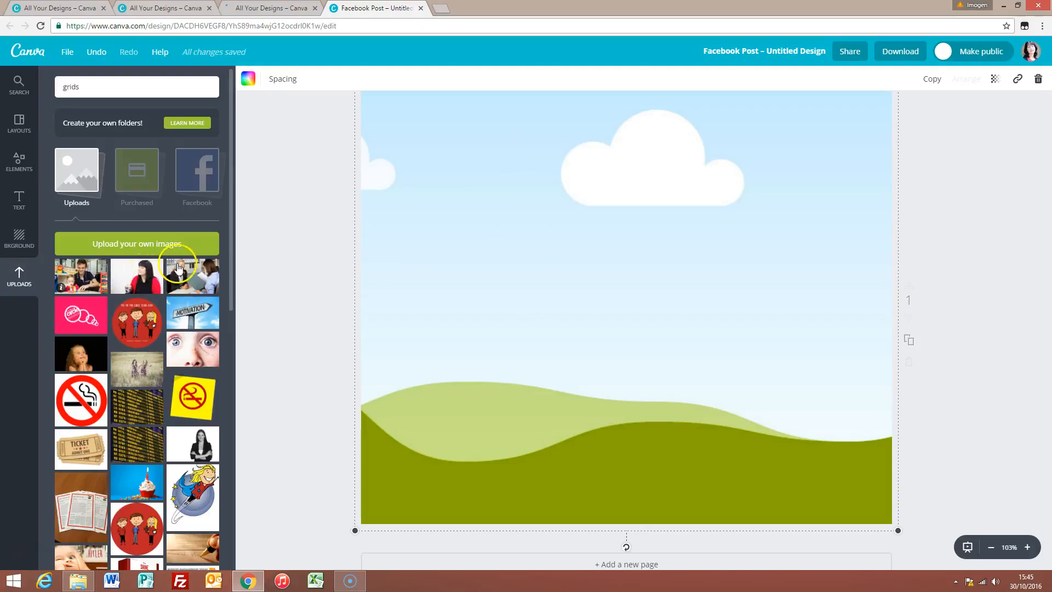
mouse_move(81, 276)
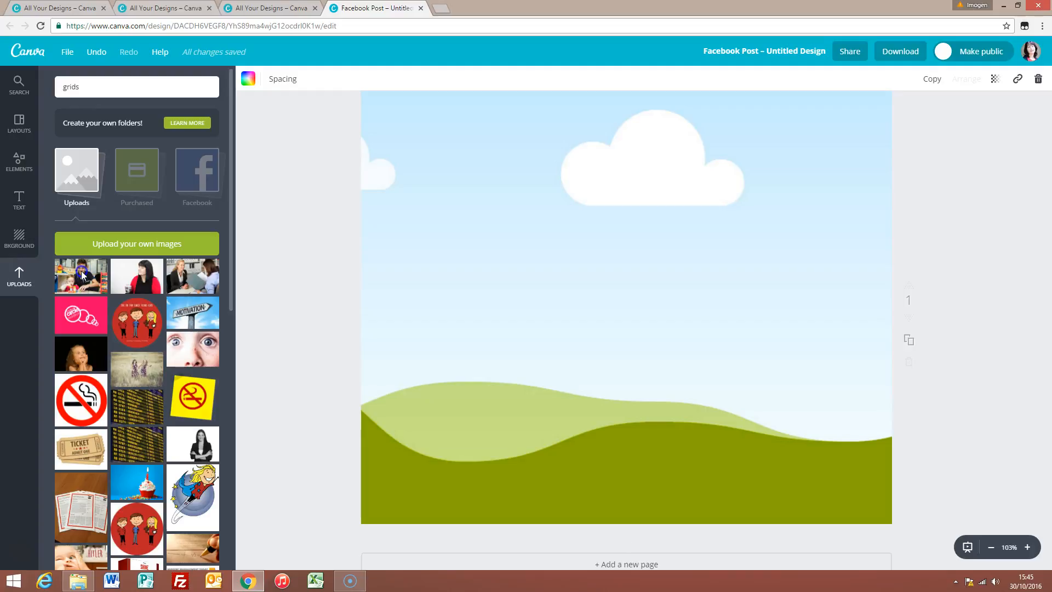
click(80, 275)
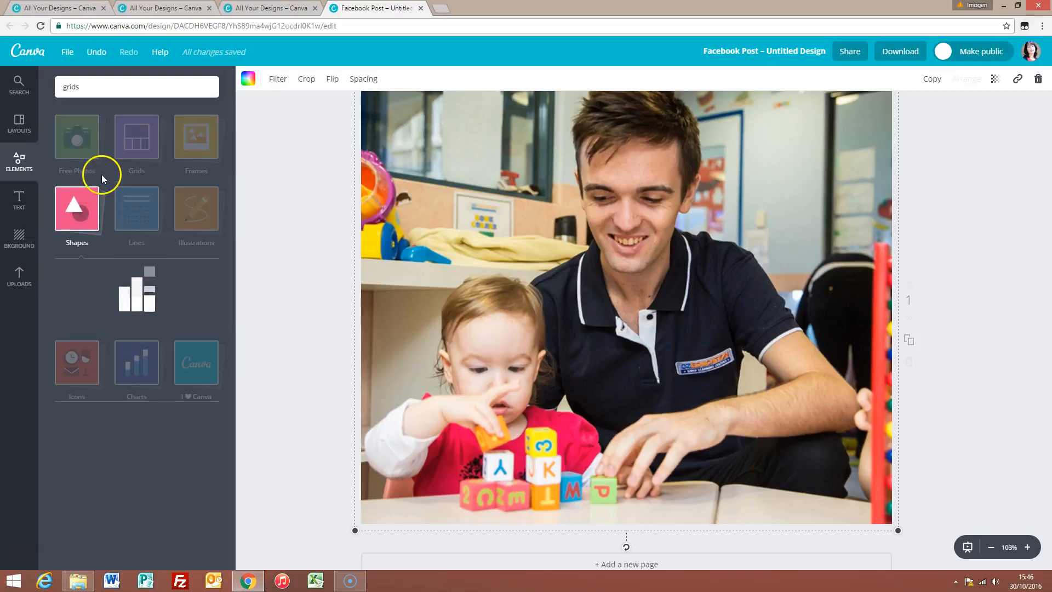
Add a square shape and stretch it across the top of the photo
click(77, 208)
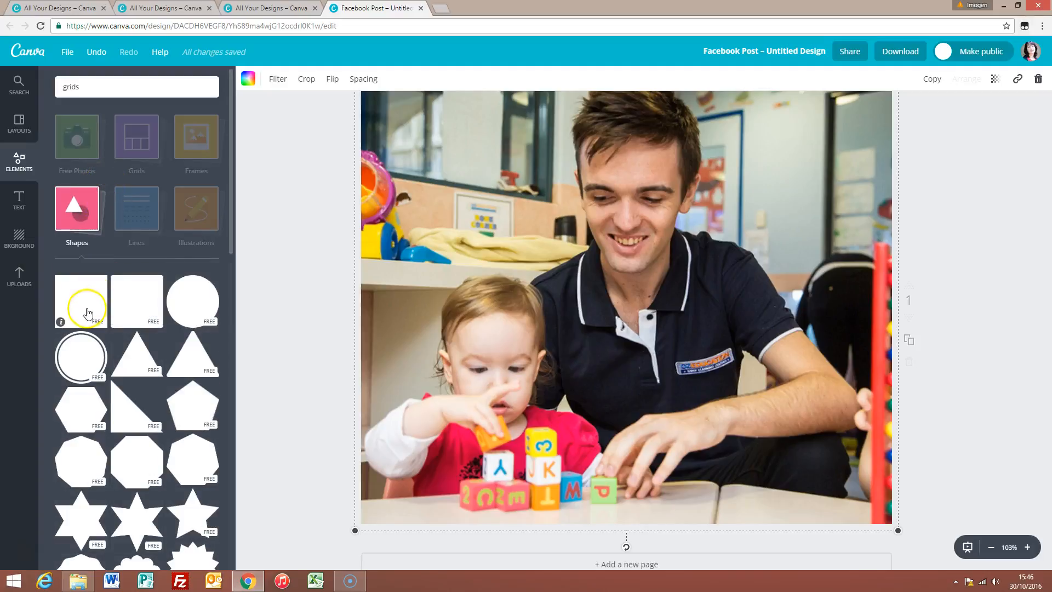
click(80, 301)
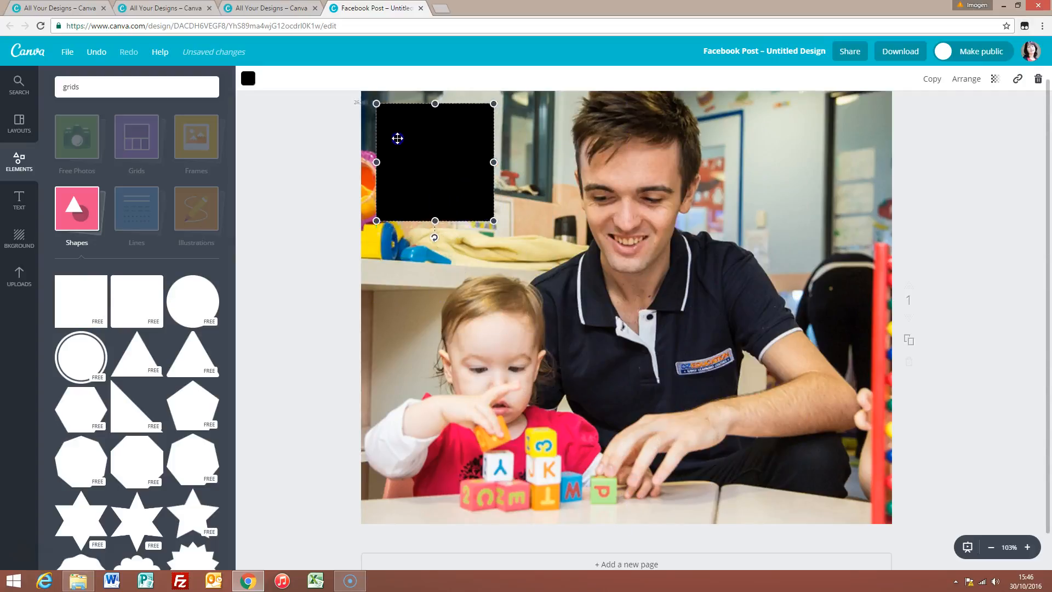
drag(434, 162, 420, 158)
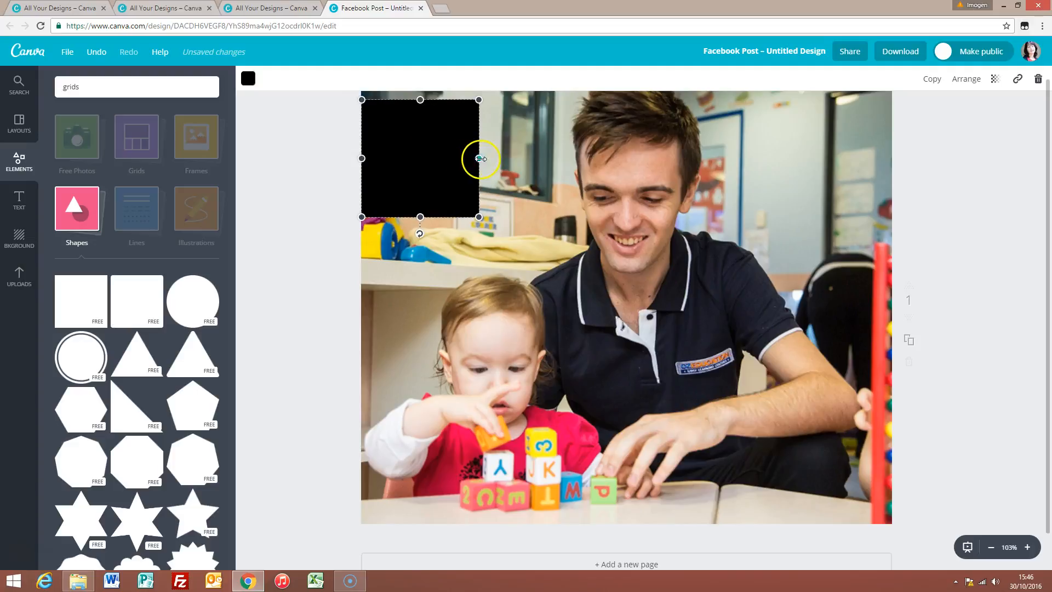
drag(478, 158, 885, 158)
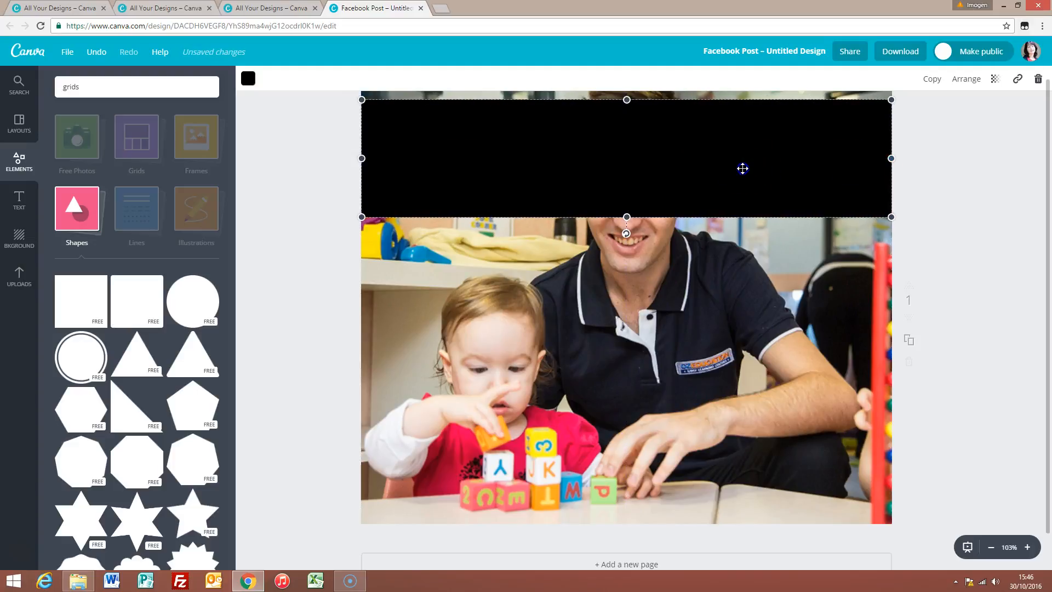
Make the band white and lower its transparency so it is semi-transparent
click(248, 79)
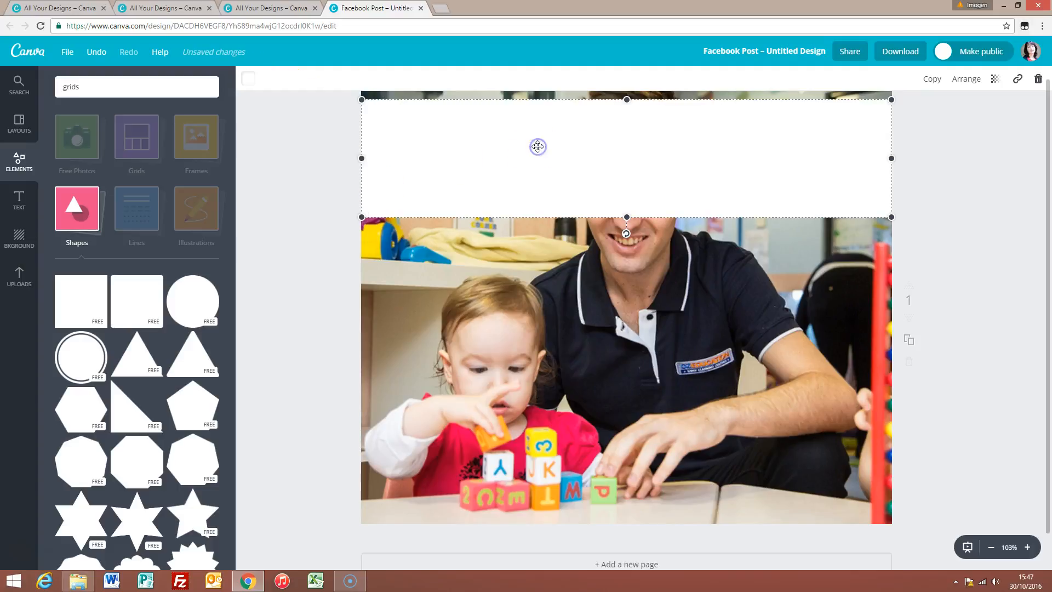
click(995, 79)
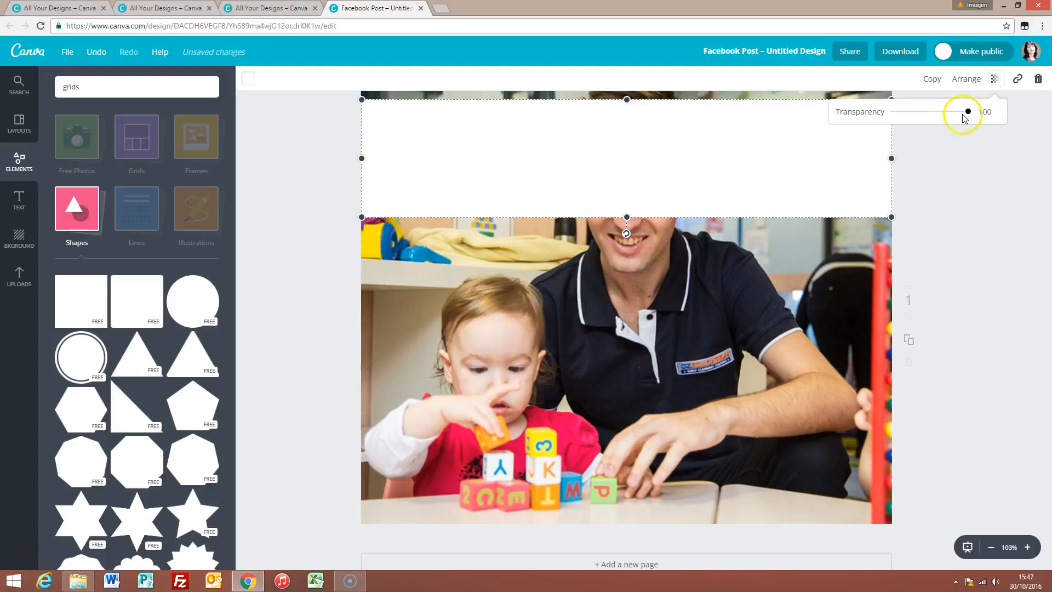
drag(968, 111, 934, 116)
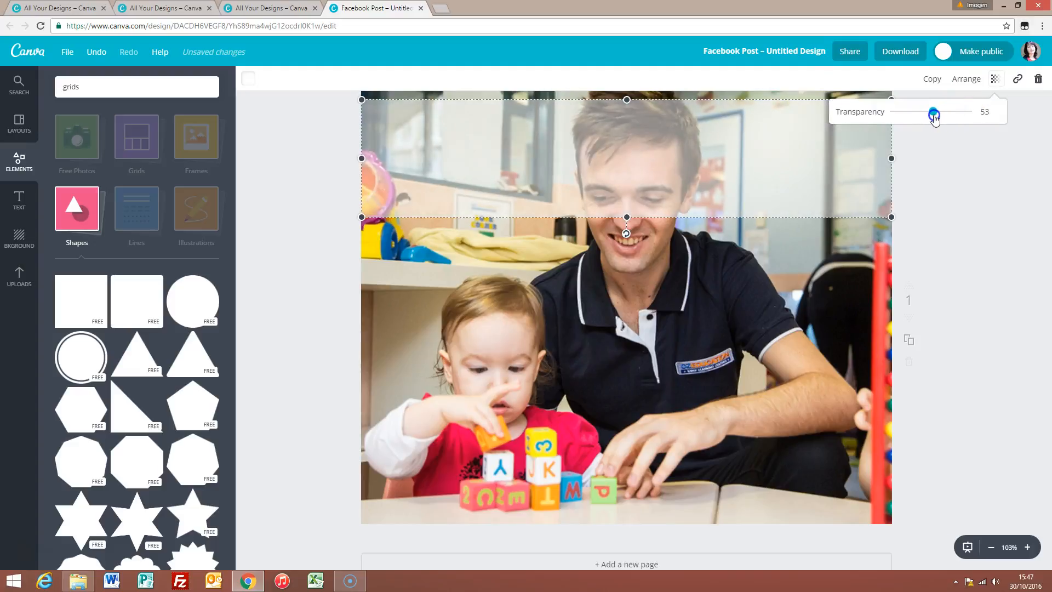
drag(933, 114, 933, 111)
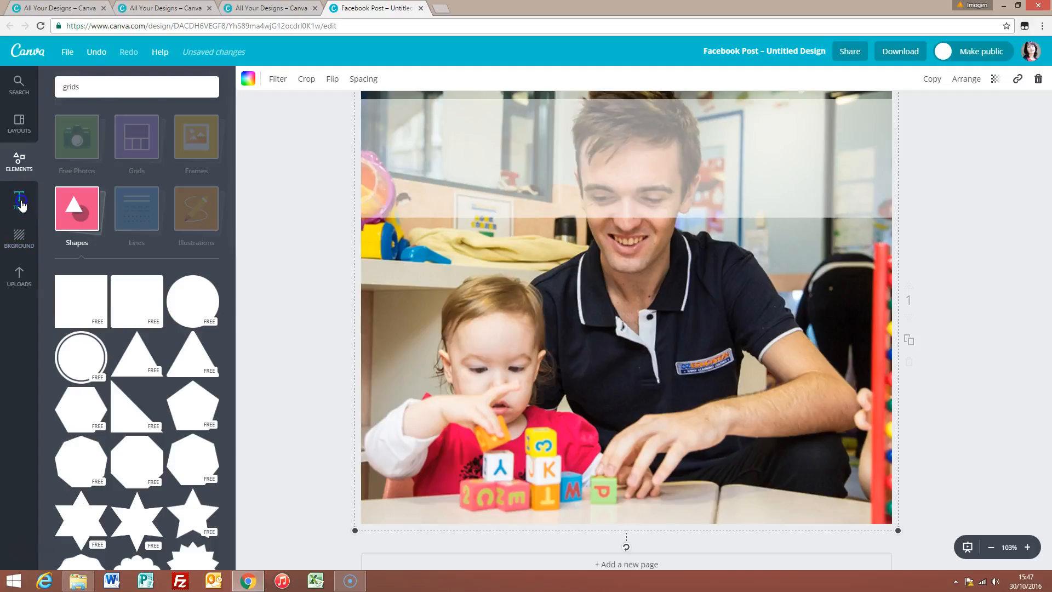
Add a dark 'We Are Recruiting' heading and move it onto the white band
click(19, 200)
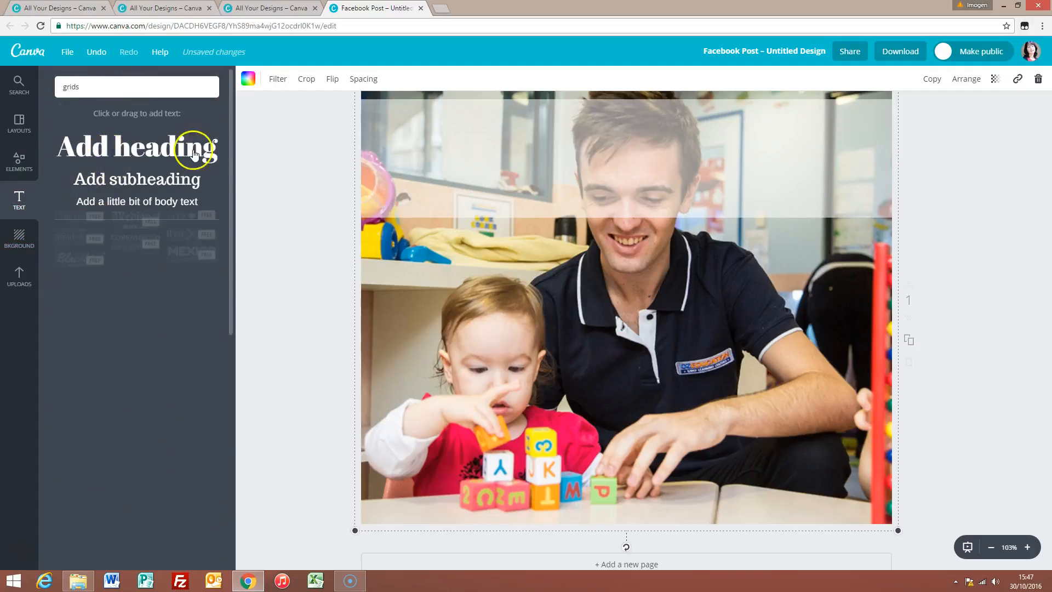
click(137, 147)
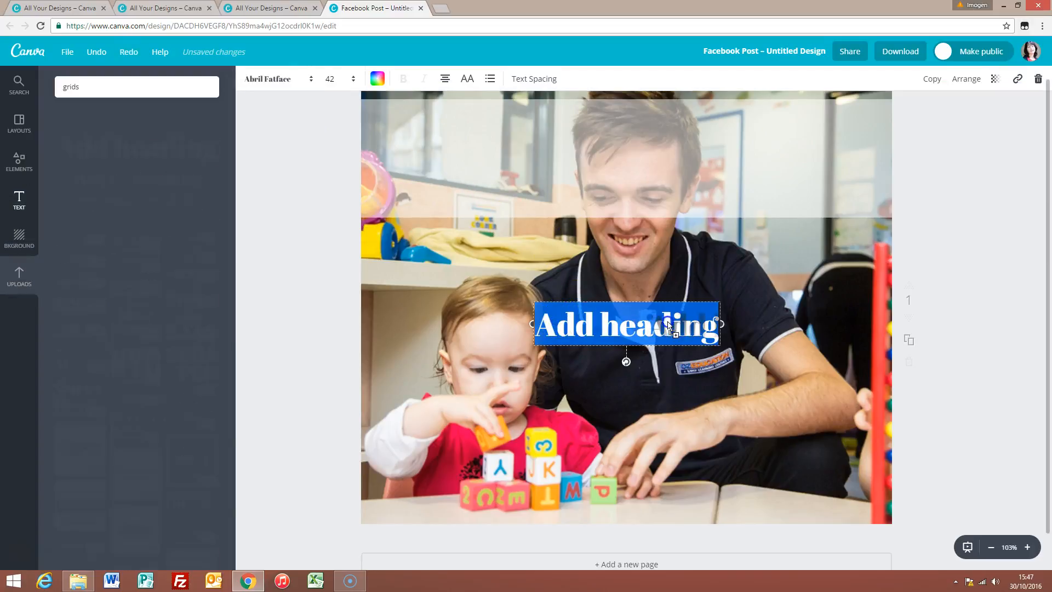
click(18, 275)
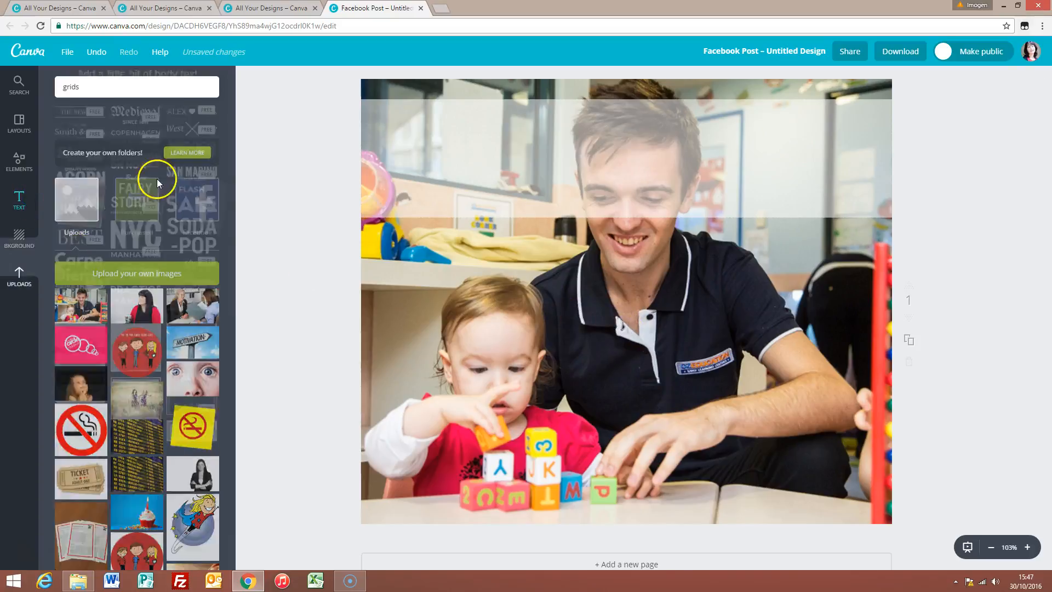
click(19, 200)
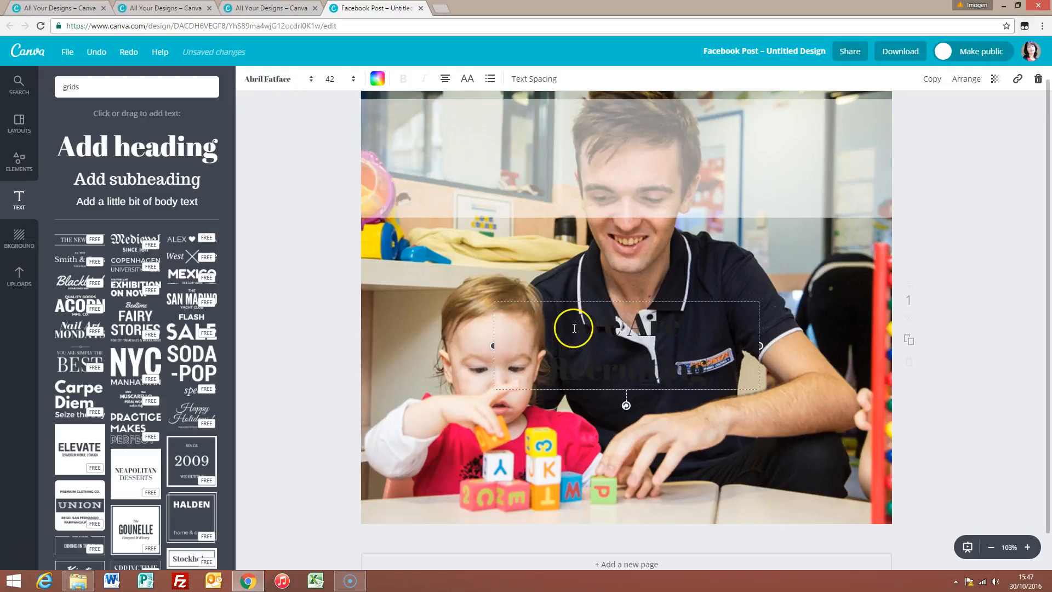
drag(625, 345, 626, 212)
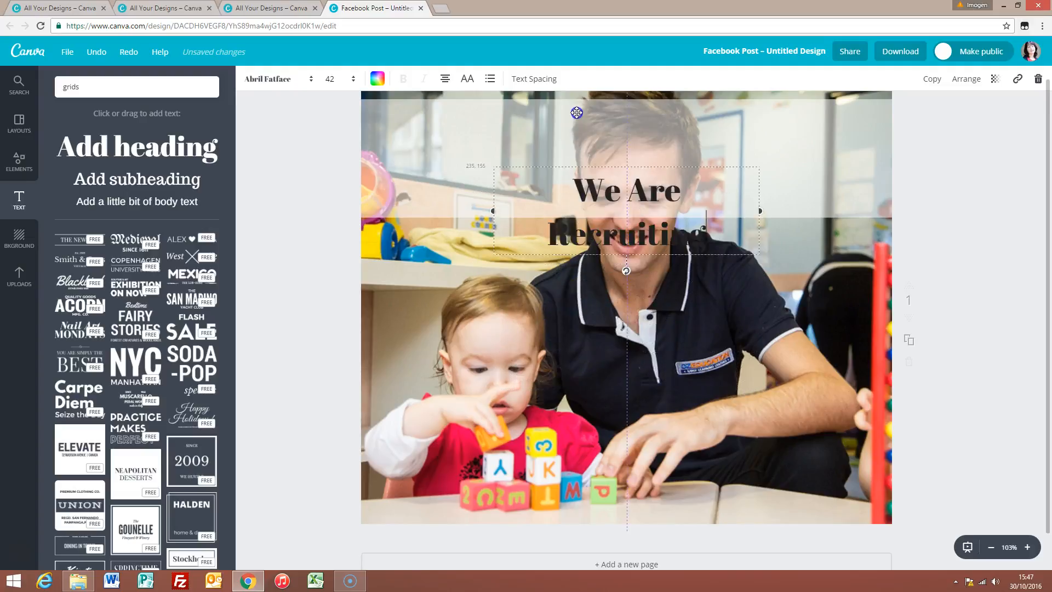
drag(626, 211, 625, 151)
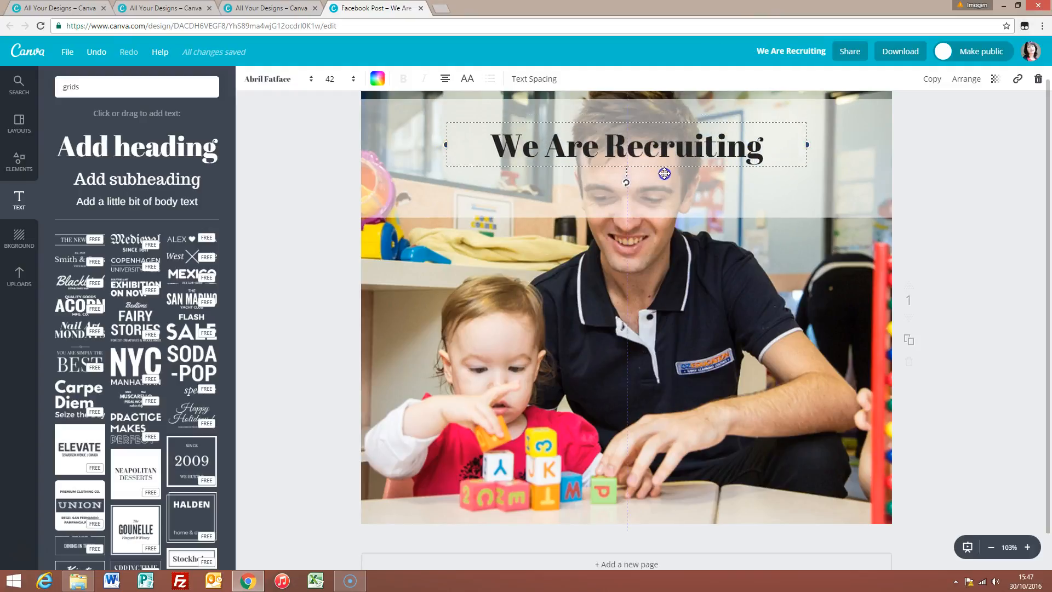
Switch the 'We Are Recruiting' heading to a lighter sans-serif font
click(329, 79)
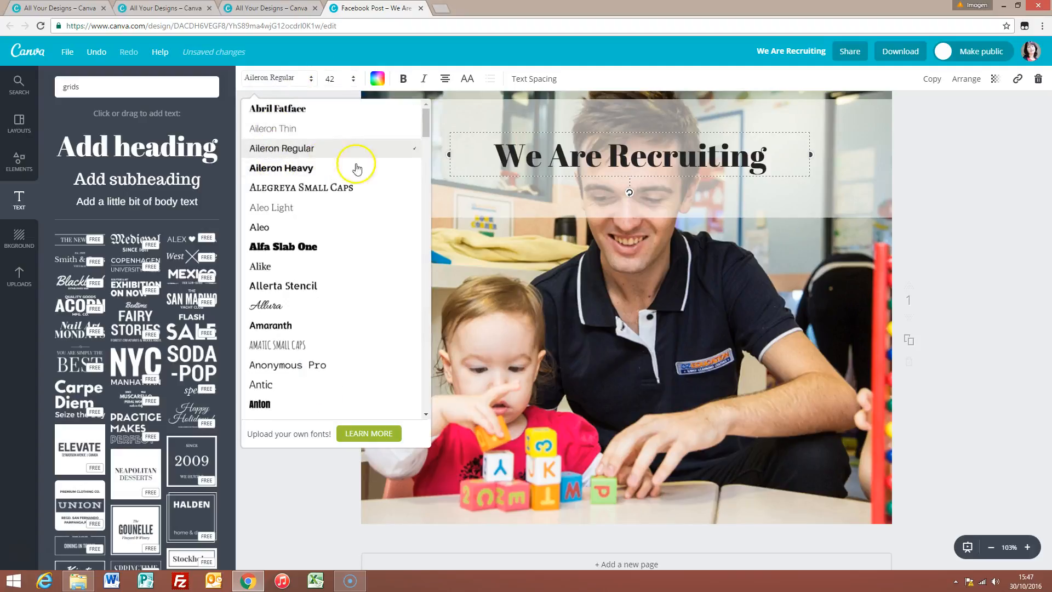
click(510, 228)
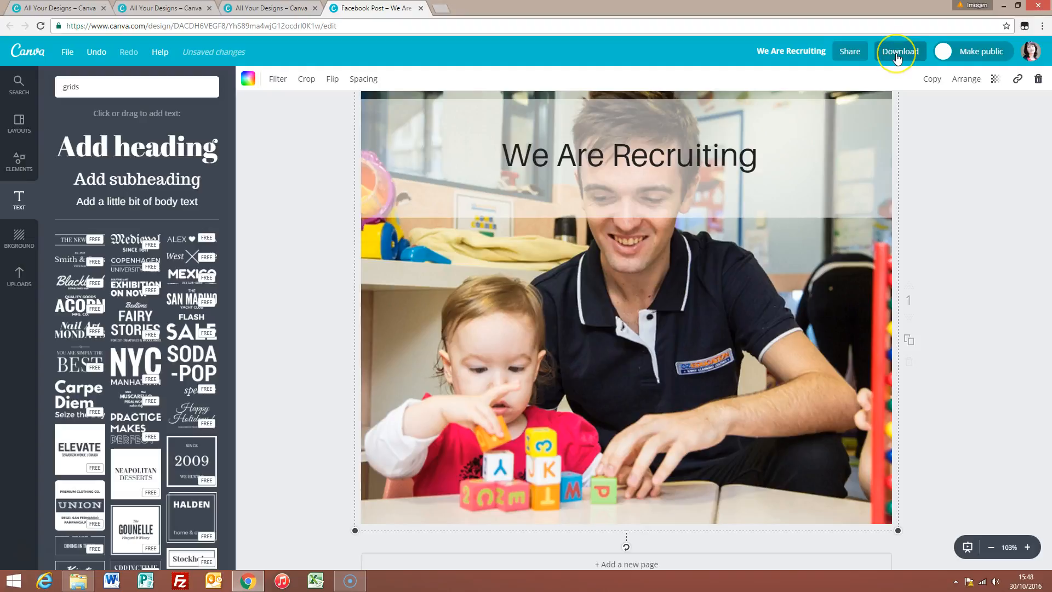
Download the design as a PNG (Recommended) file
click(899, 50)
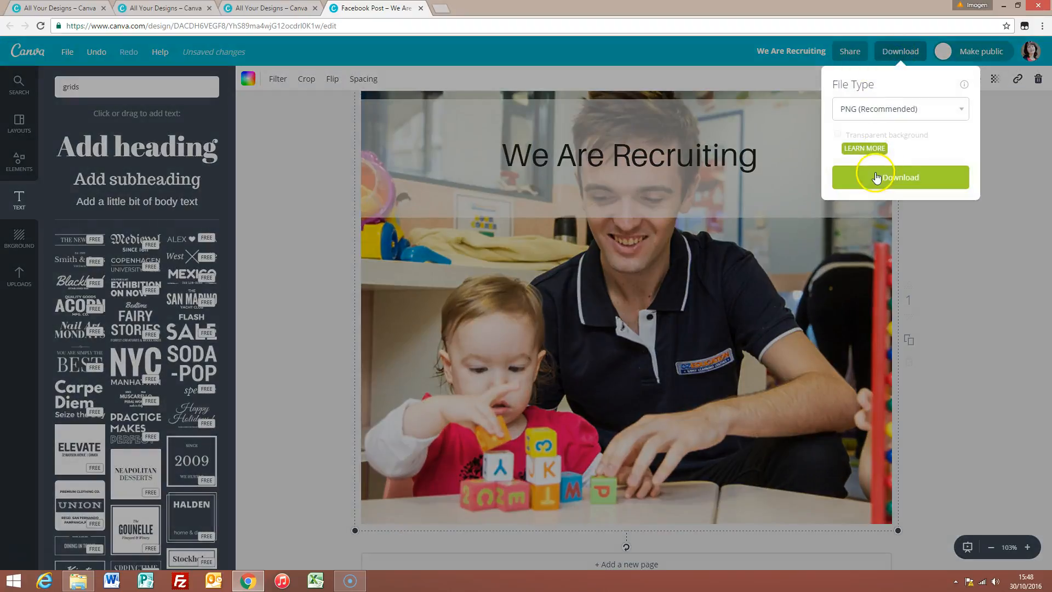
click(899, 177)
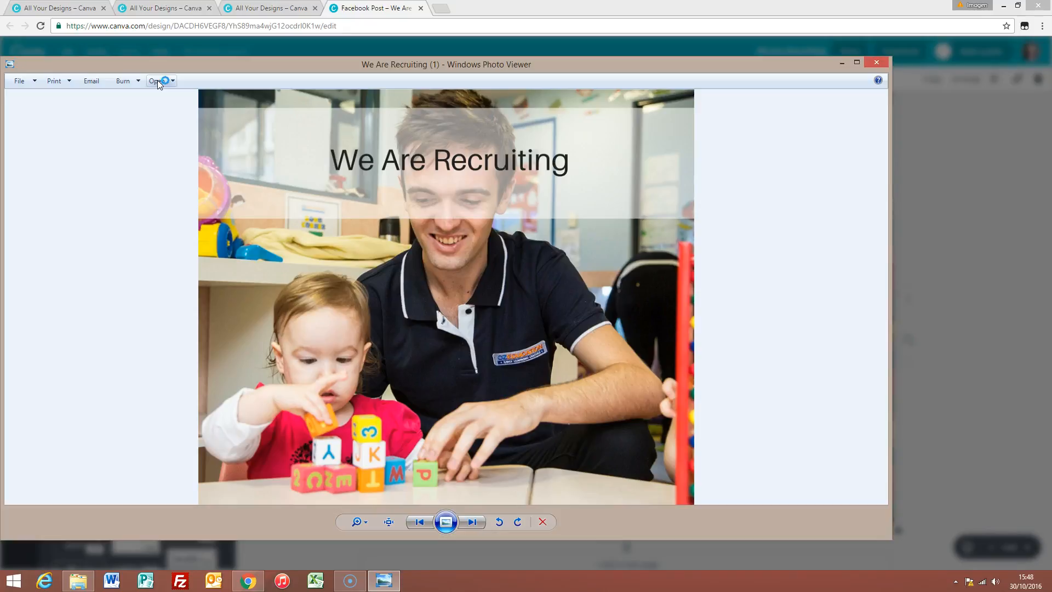
mouse_move(13, 579)
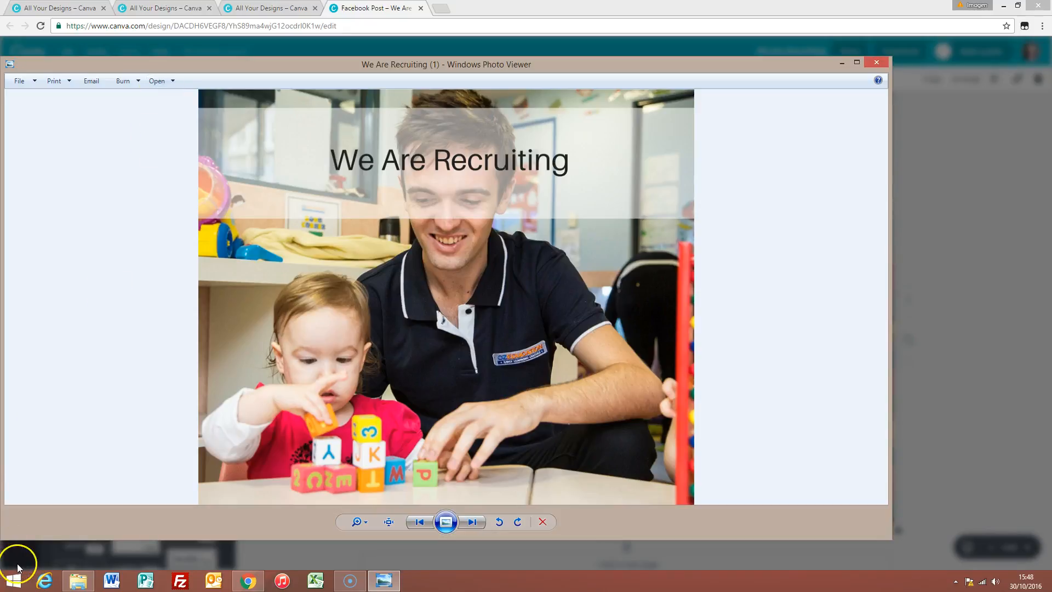